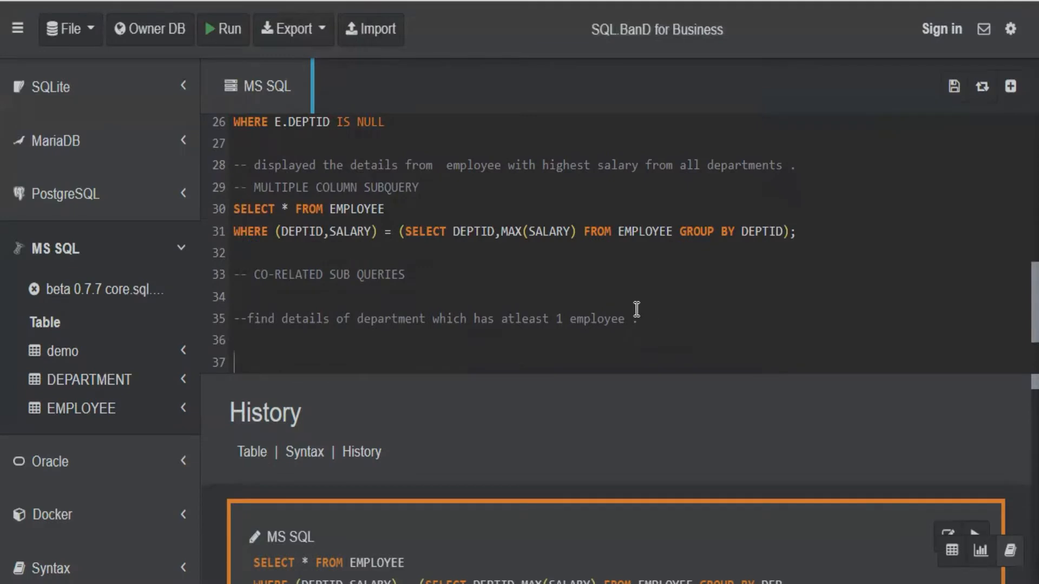
Step: Paste the SELECT DNAME ... WHERE DEPTID IN (...) query on line 37 below the comment
scroll(down, 3)
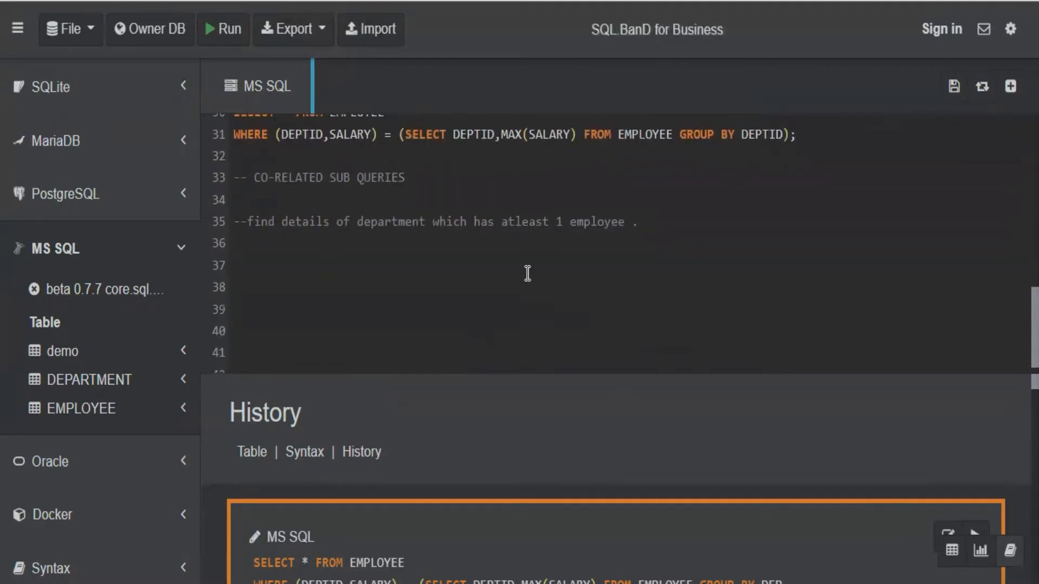
click(234, 265)
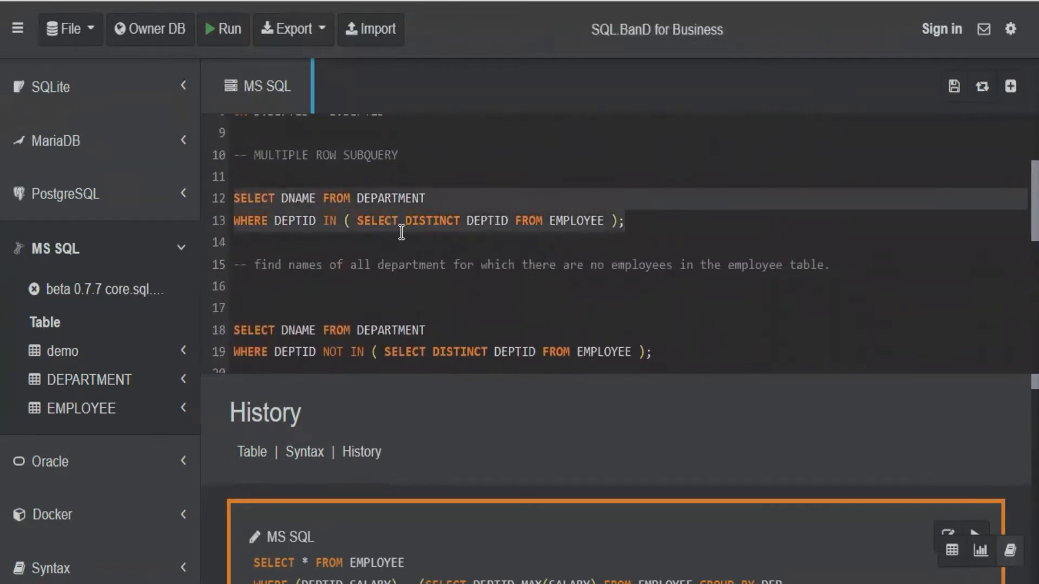
scroll(down, 3)
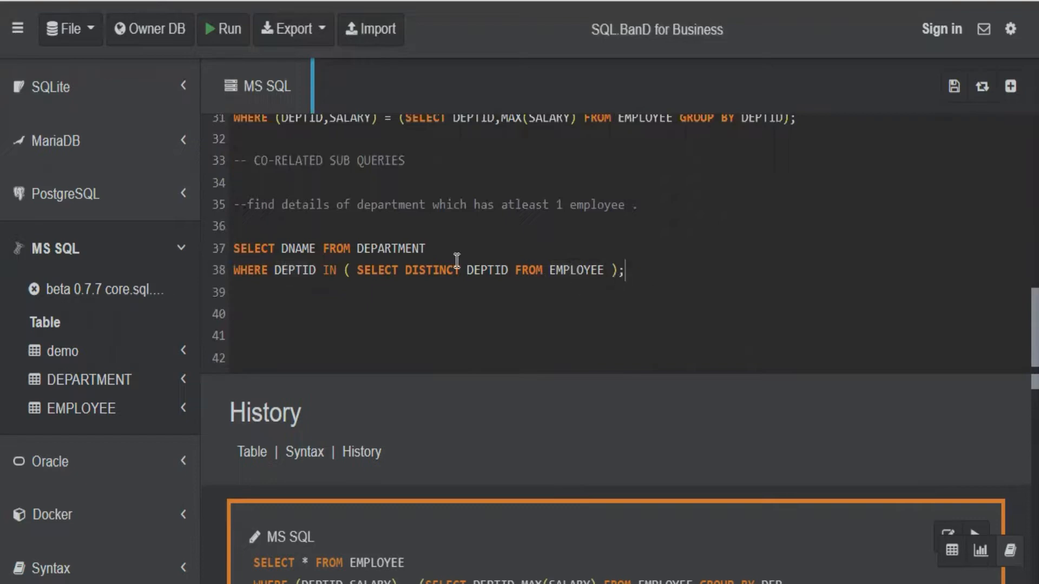
Step: Run the IN-subquery on lines 37–38, returning HR, ENGG and FINANCE
click(223, 28)
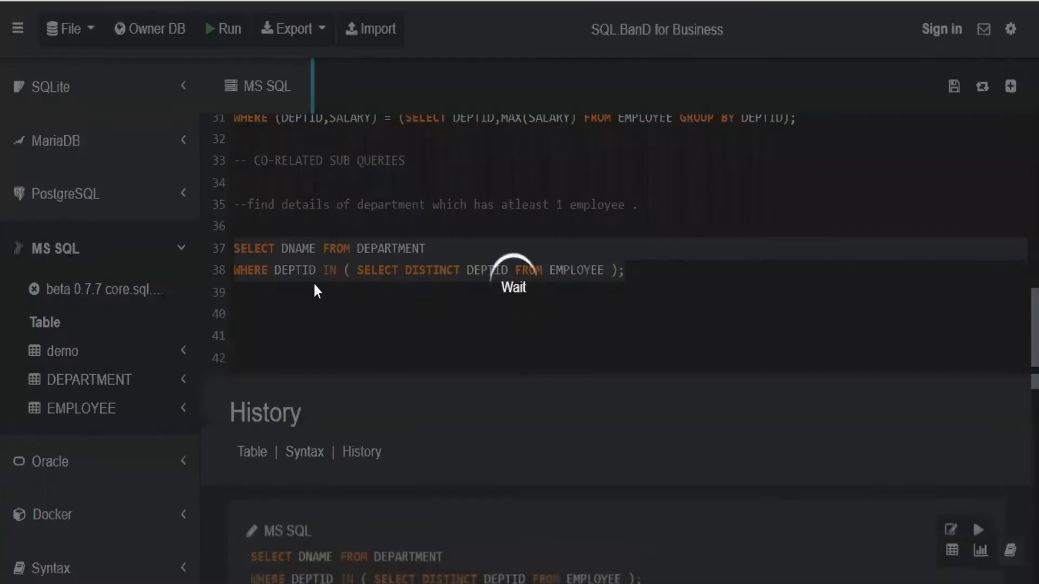
click(223, 28)
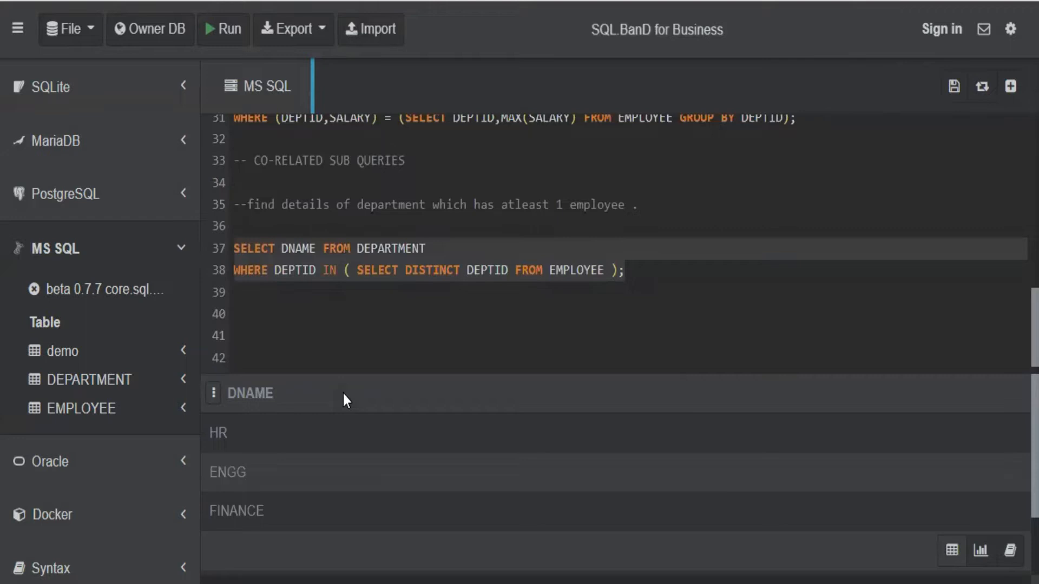
mouse_move(302, 321)
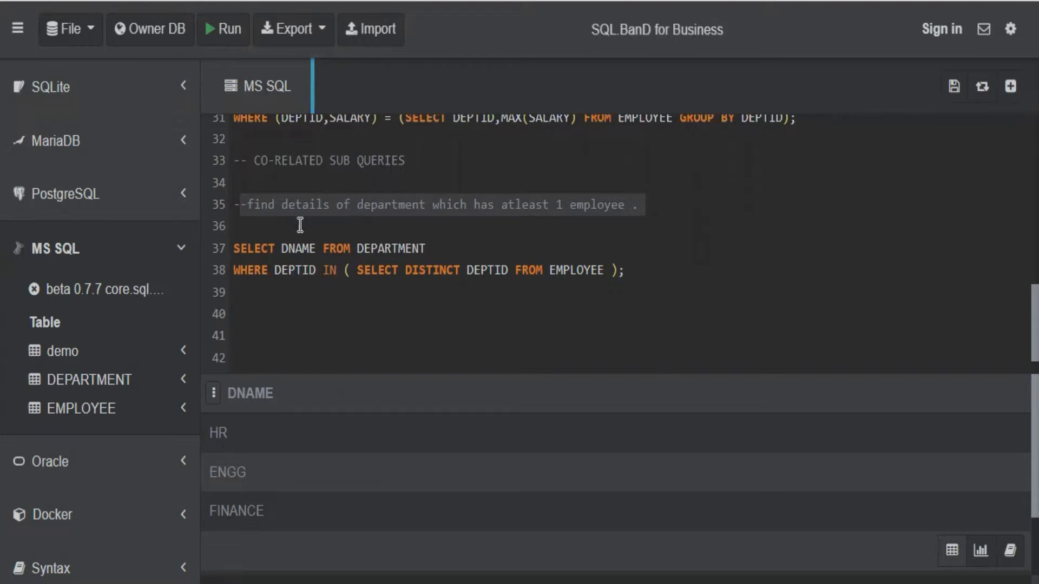
mouse_move(582, 225)
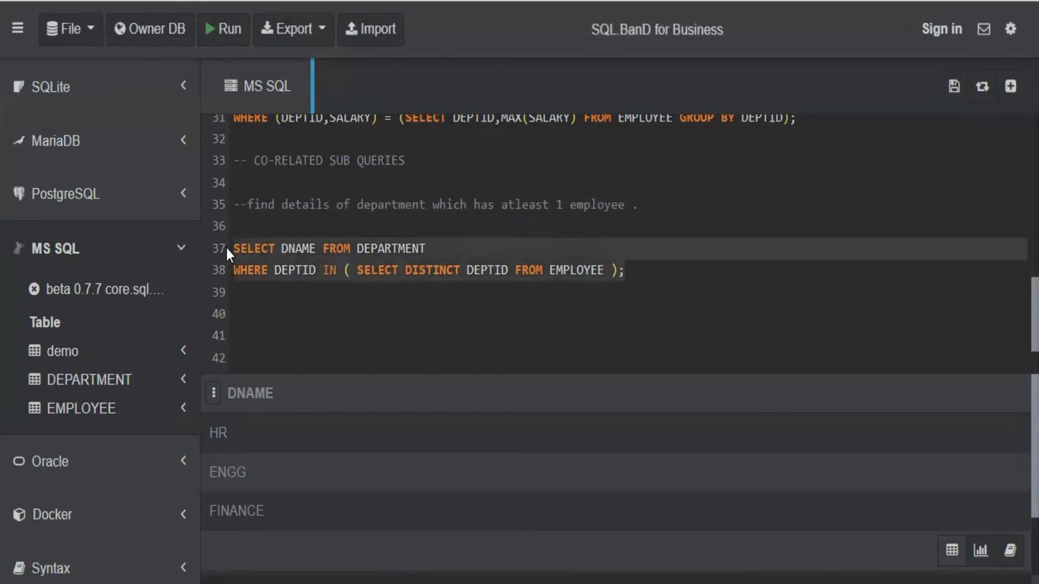
Step: Write SELECT DNAME FROM DEPARTMENT WHERE EXISTS (... WHERE EMPLOYEE.DEPTID = DEPT.DEPTID); on lines 40–41
click(310, 307)
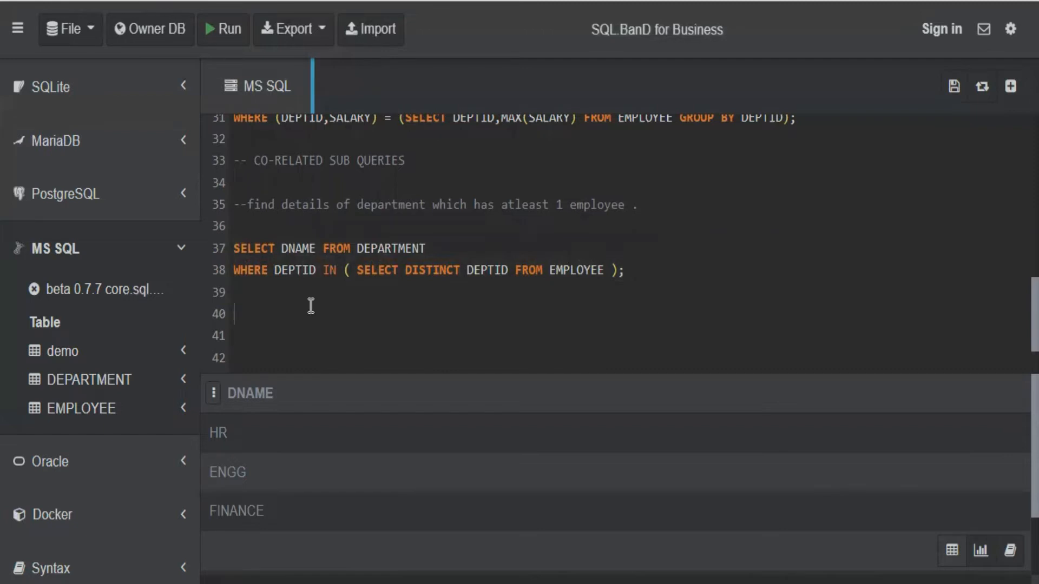
text(SELECT D)
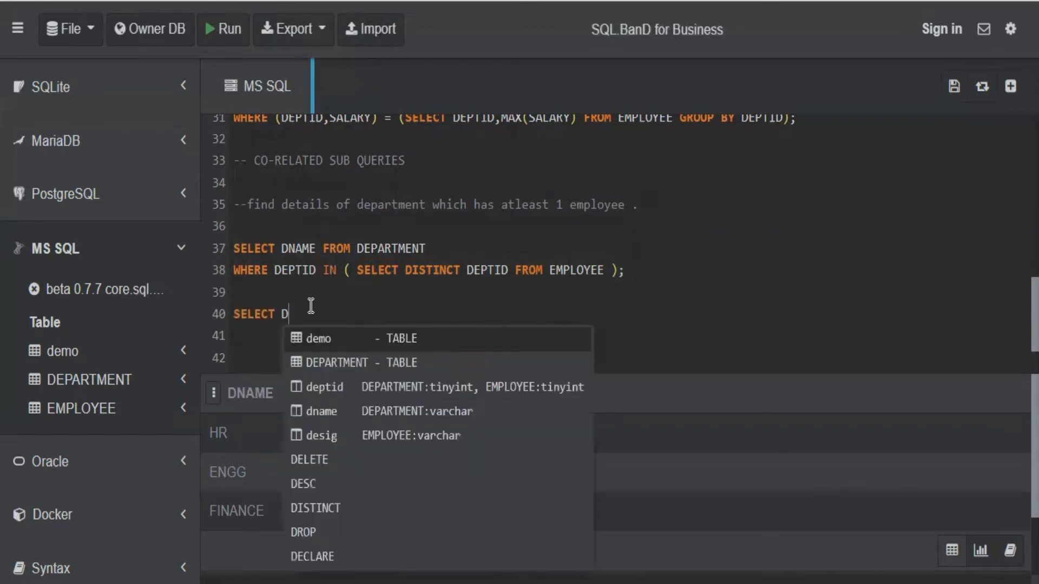
text(NAME FROM)
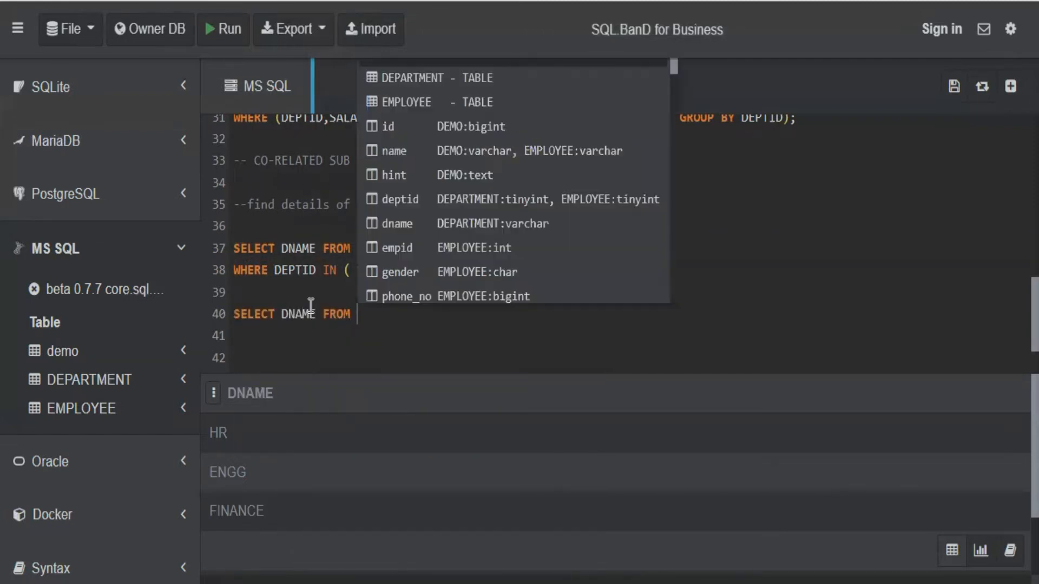
text(DEPARTMENT)
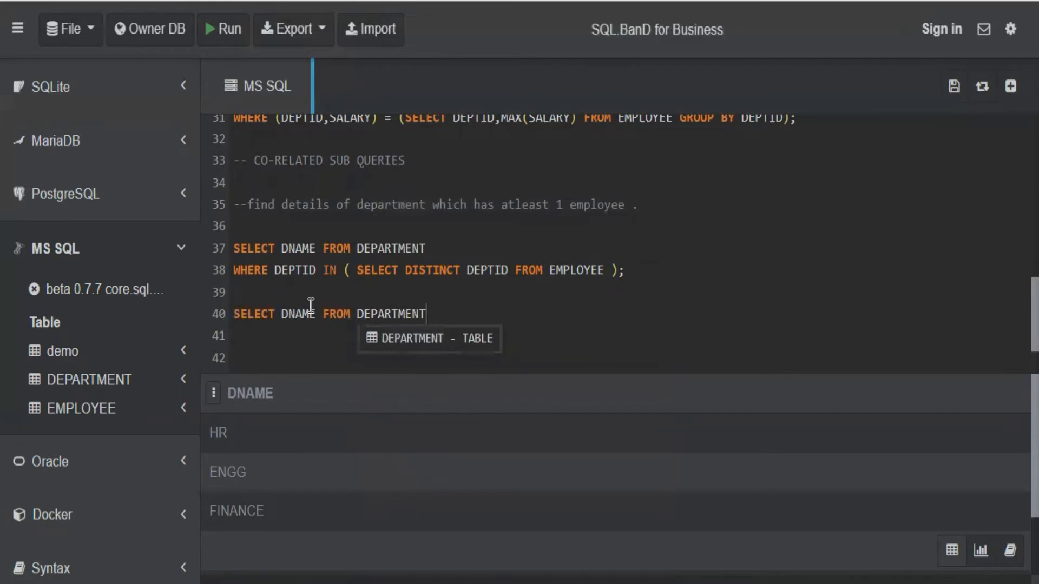
text(WHERE DEPTID)
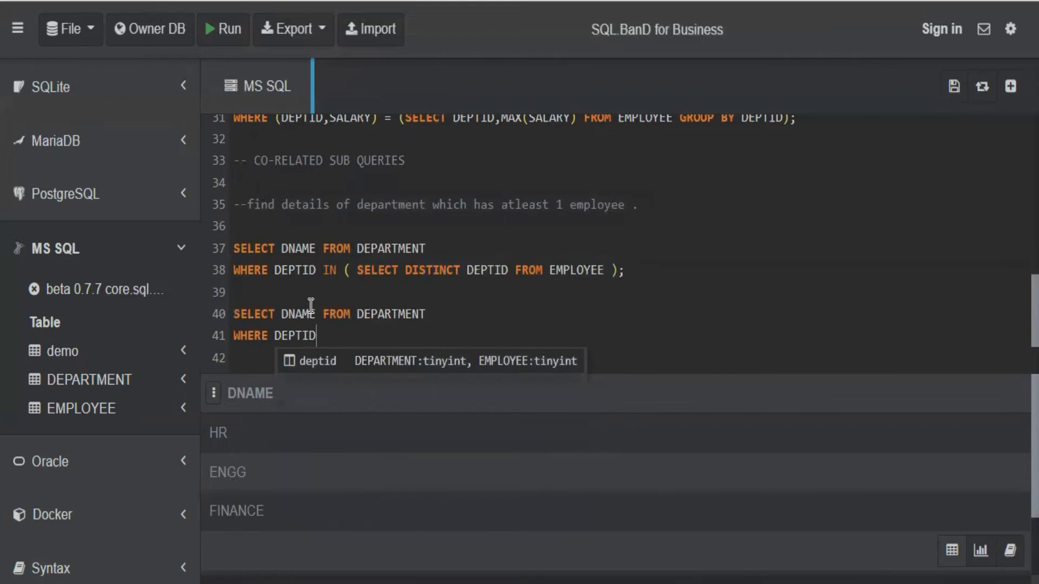
text(IN)
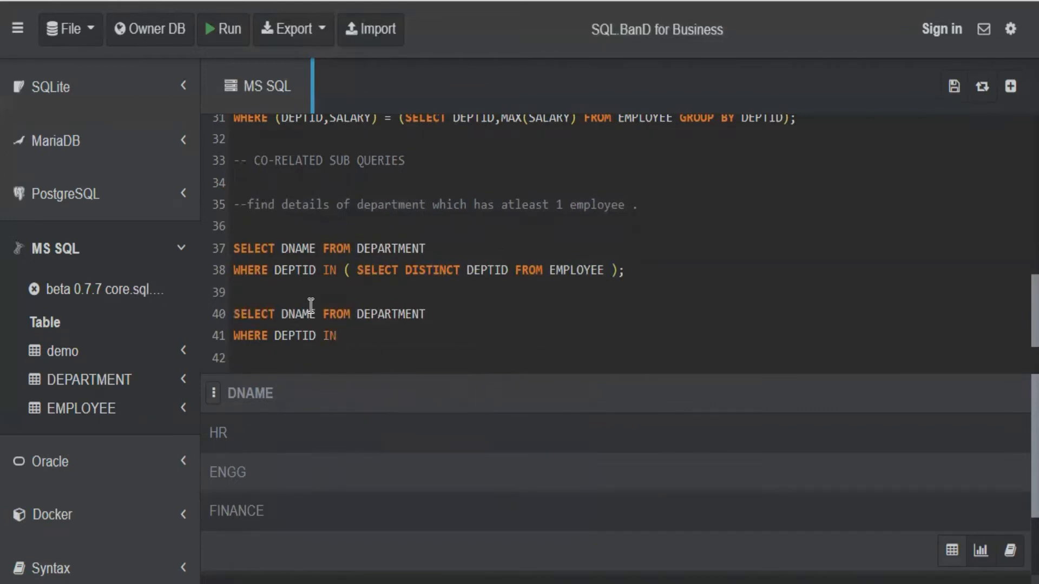
text((SELE)
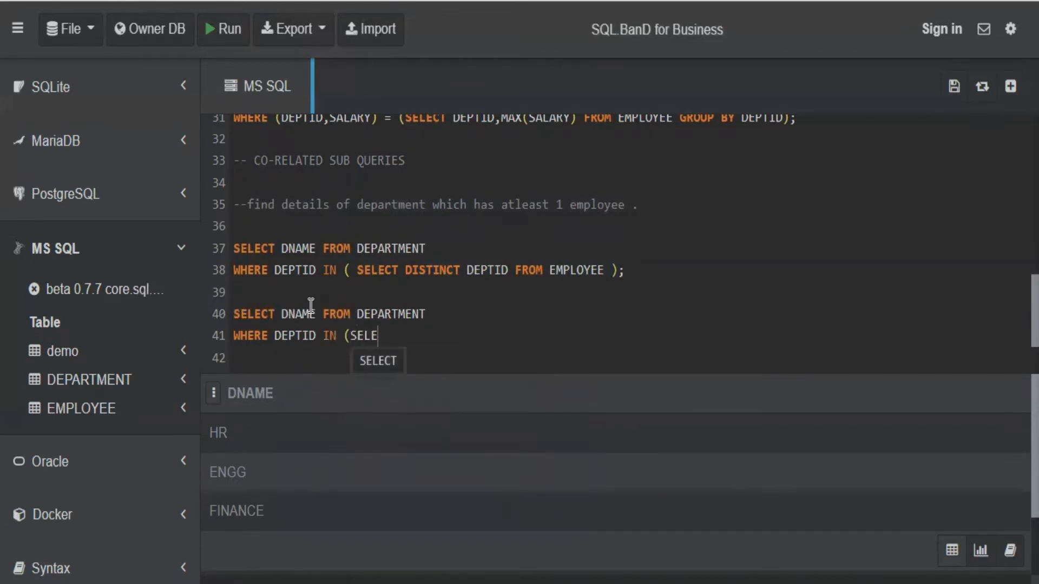
text(CT DISTINCT DEPTID FROM EMP)
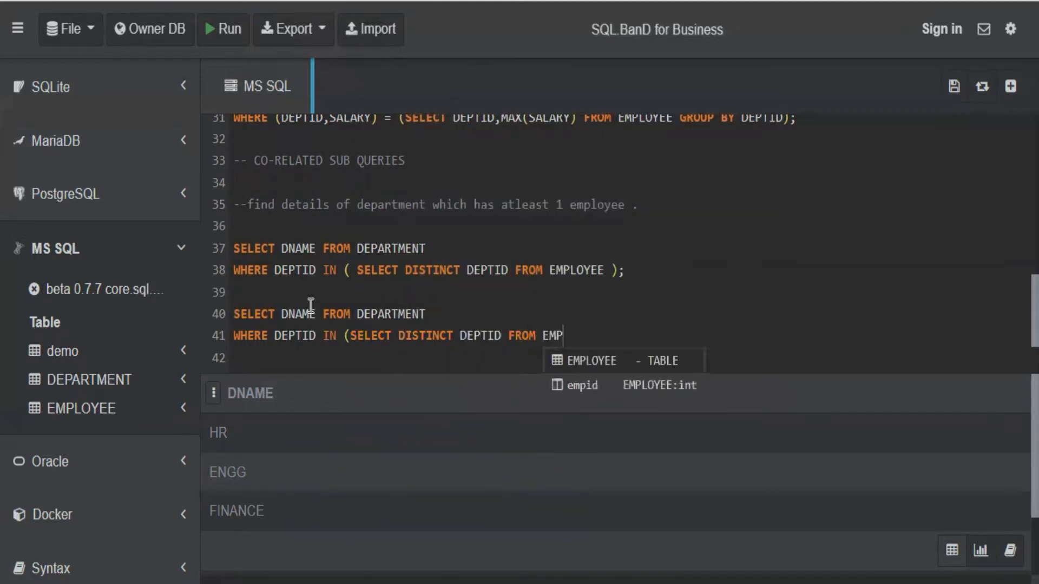
text(LOYEE WHERE EMPLOYEE.)
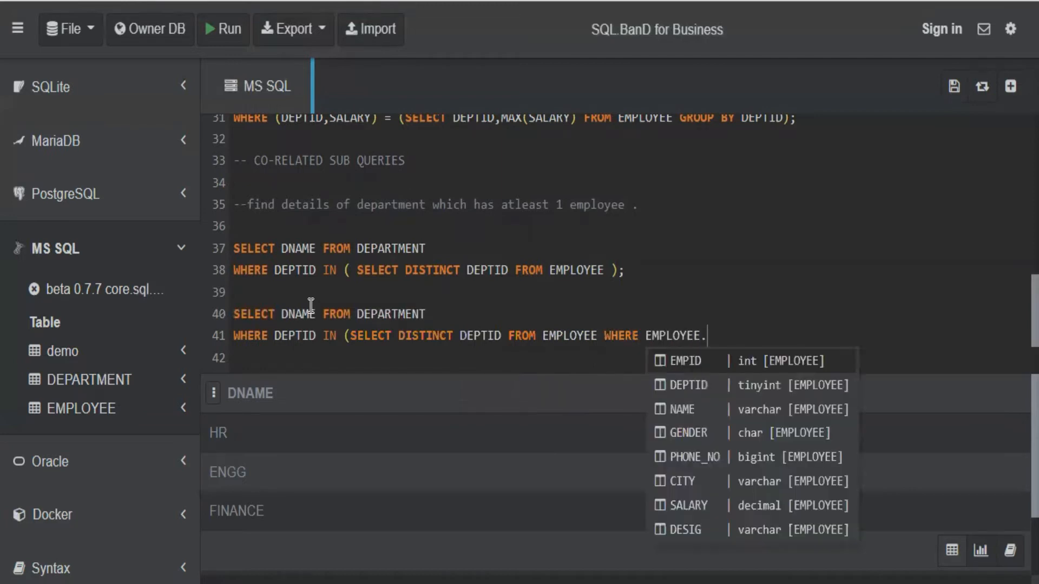
text(DEPTID =)
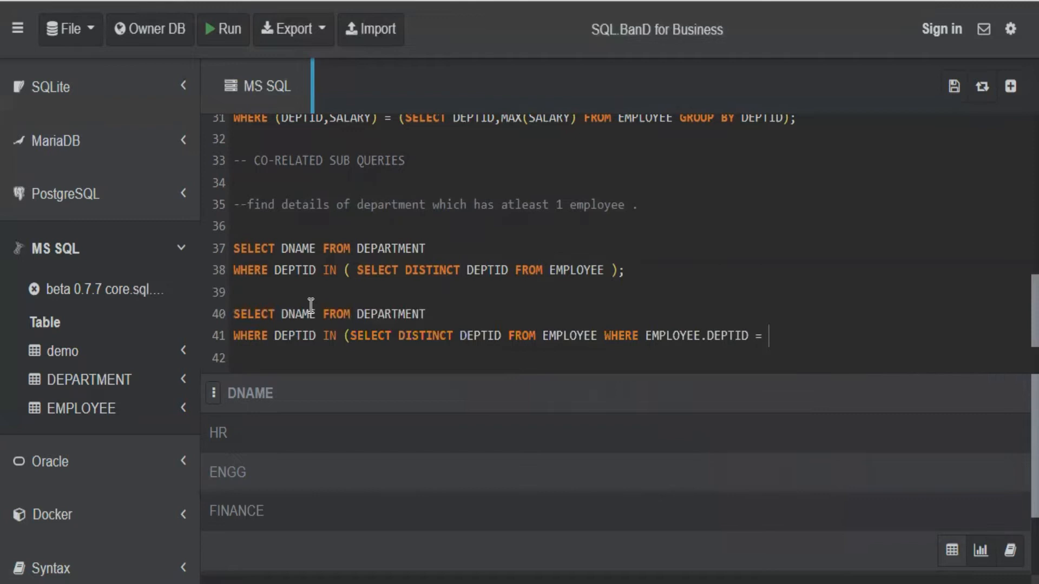
text(DEPT.D)
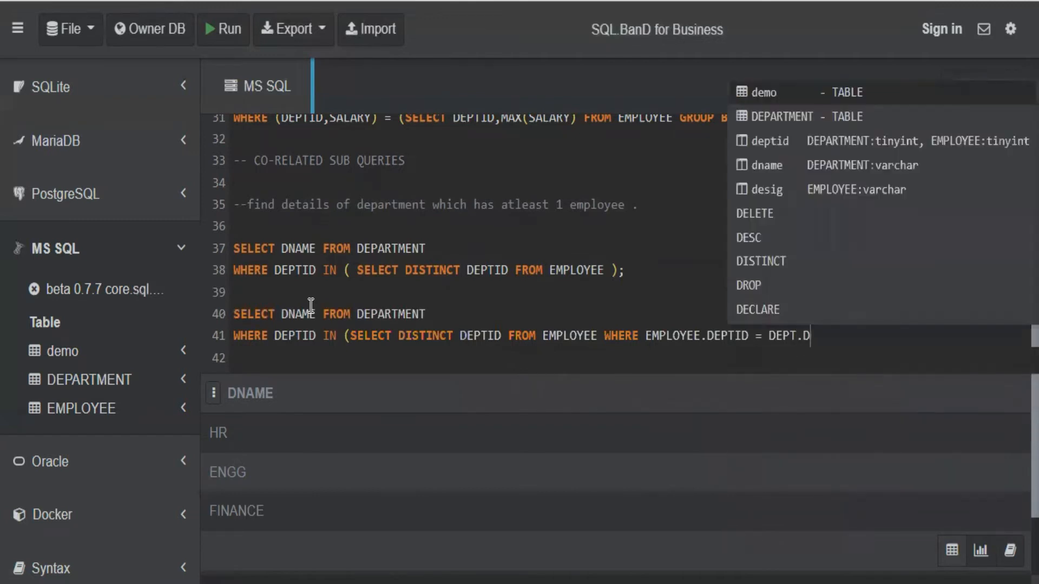
text(EPTID ))
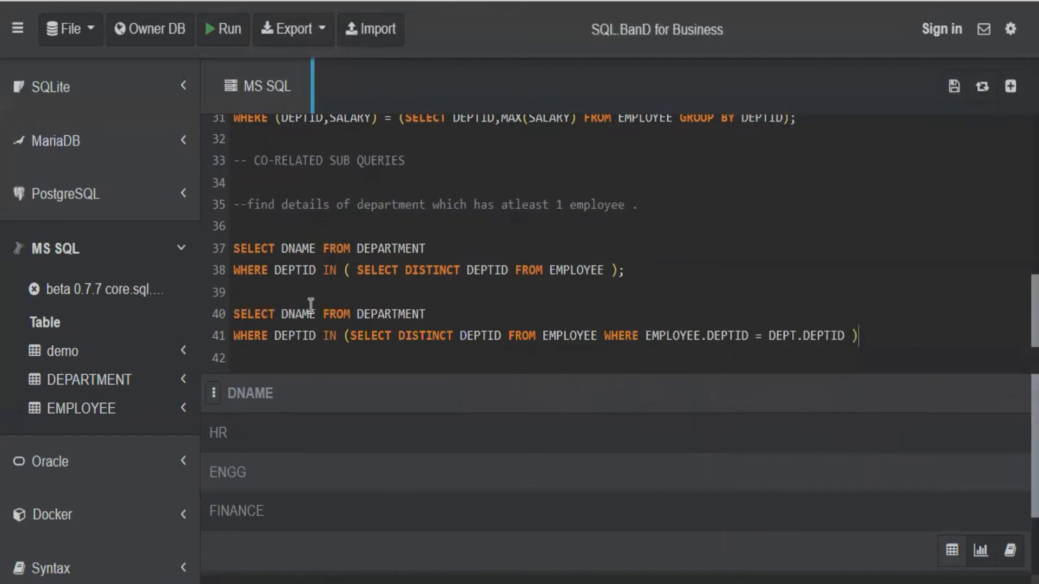
text(;)
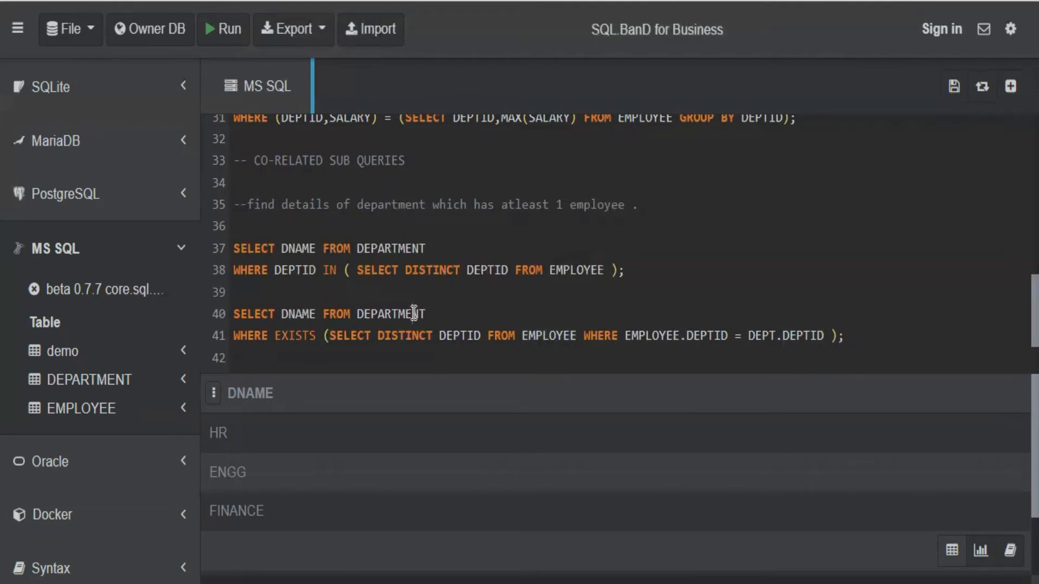
Step: Change the EXISTS subquery on line 41 to SELECT 1 instead of every column
double_click(414, 336)
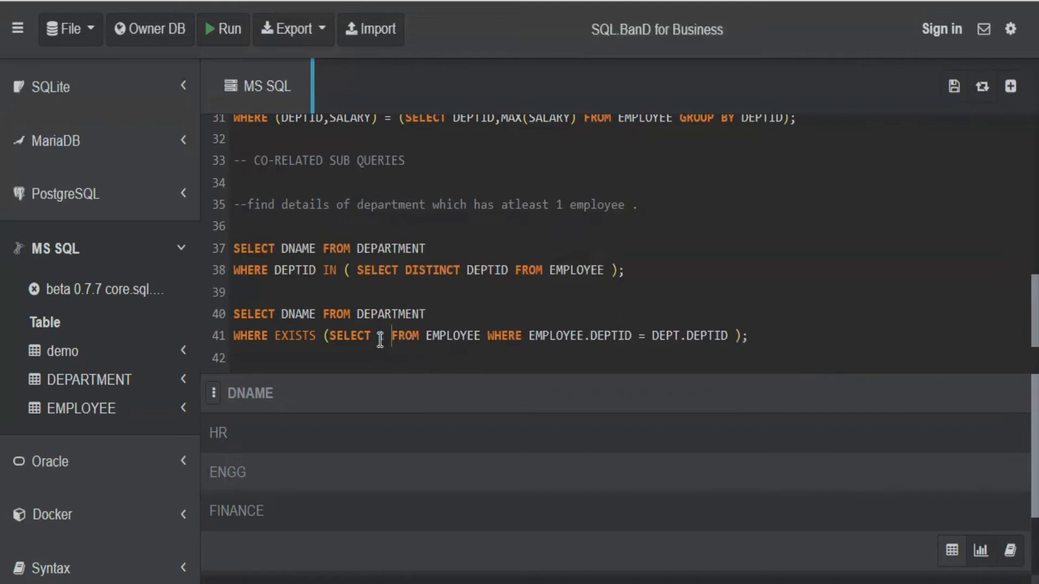
text(1)
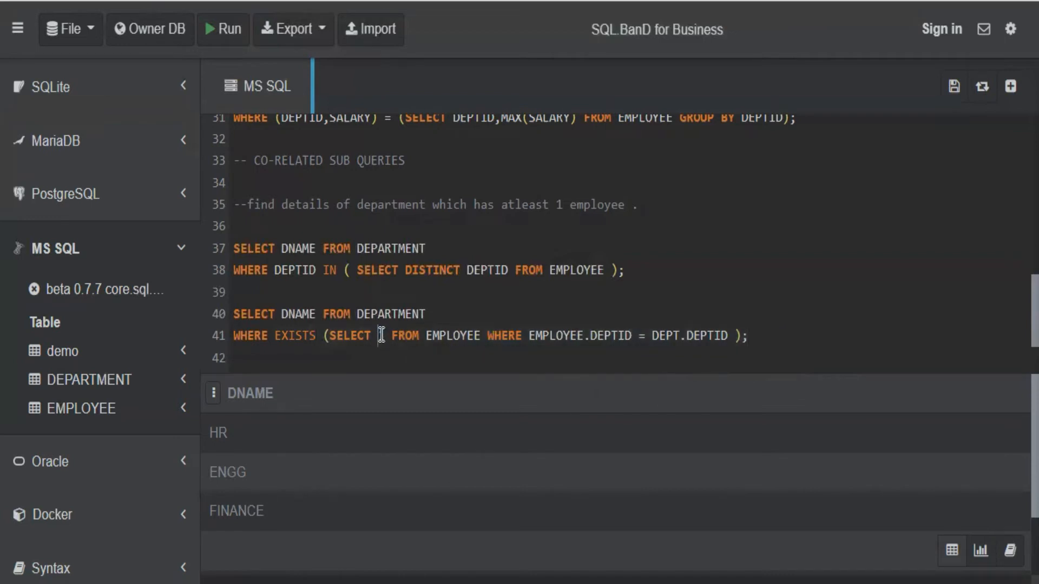
text(1)
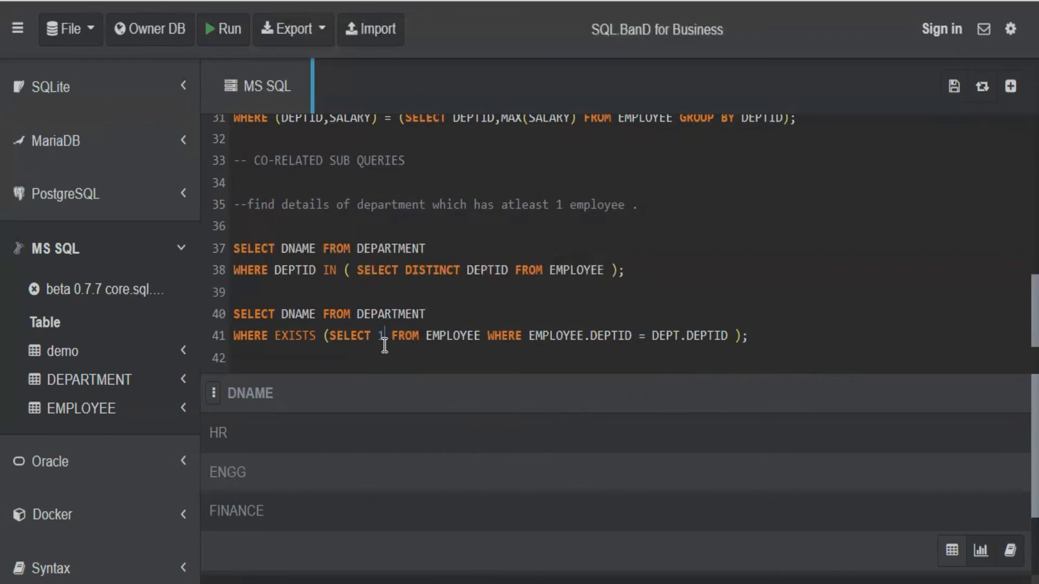
mouse_move(389, 356)
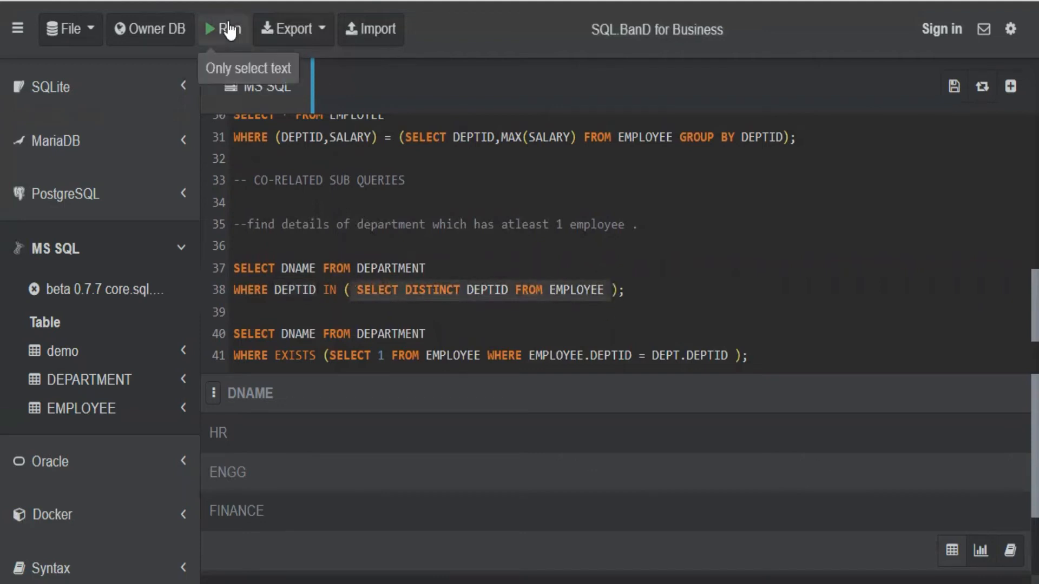
Step: Run the IN subquery alone (201, 202, 203), then the EXISTS subquery alone, hitting the DEPT.DEPTID binding error
click(223, 29)
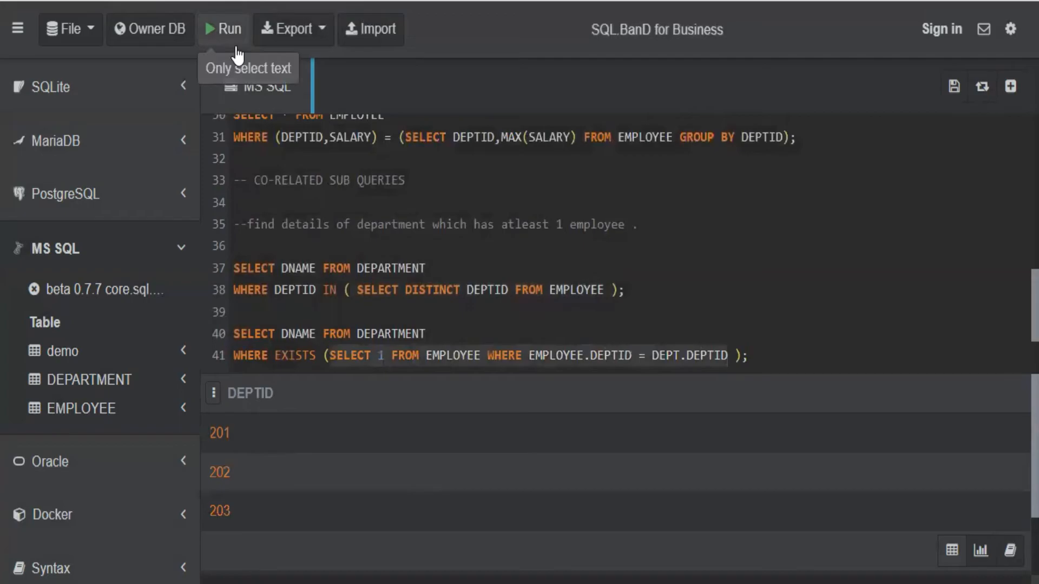
click(223, 29)
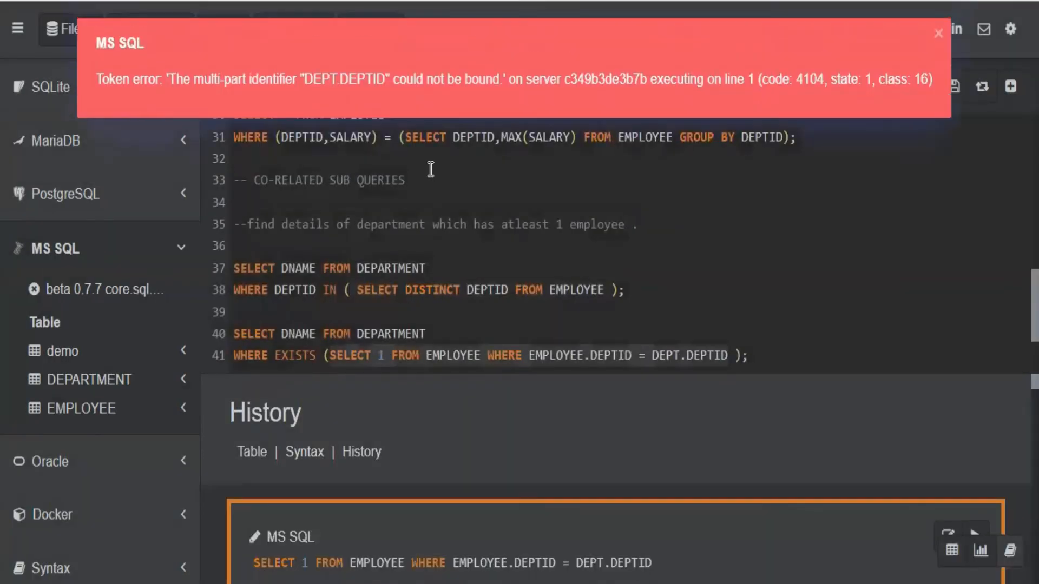
mouse_move(338, 90)
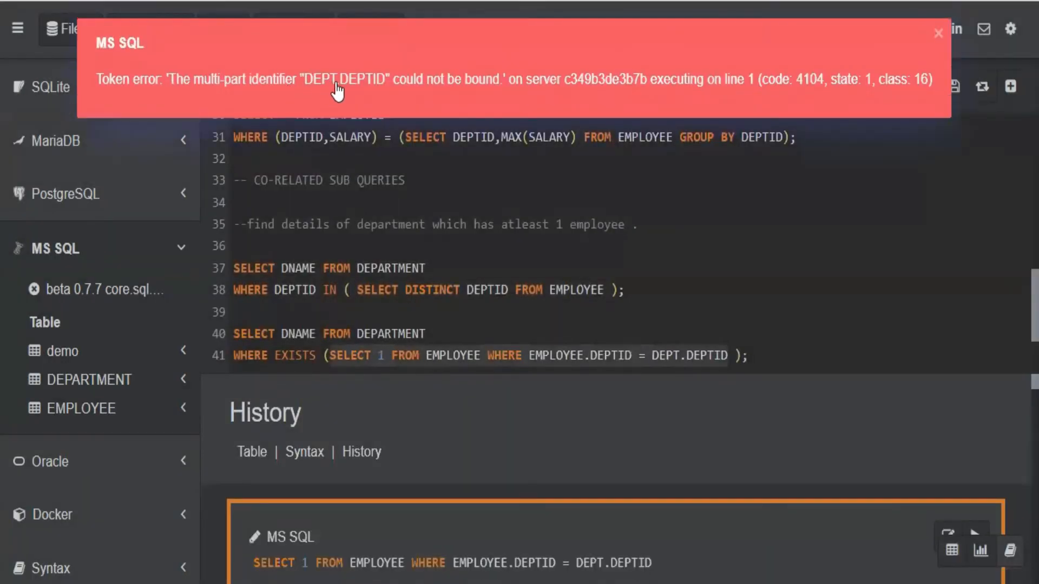
mouse_move(387, 93)
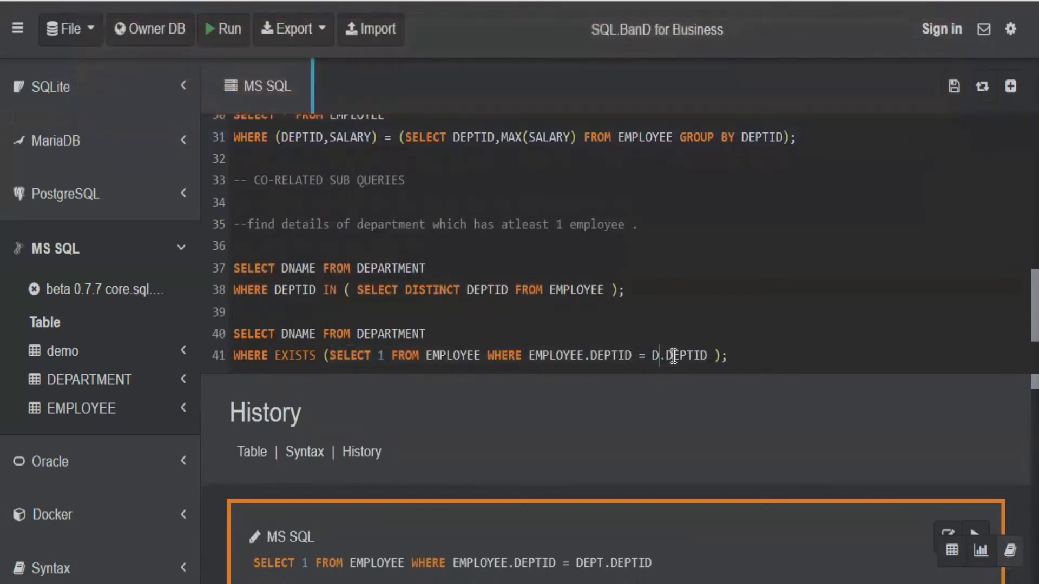
Step: Change DEPT.DEPTID to DEPARTMENT.DEPTID on line 41 and run the correlated subquery again
text(EPARTMENT)
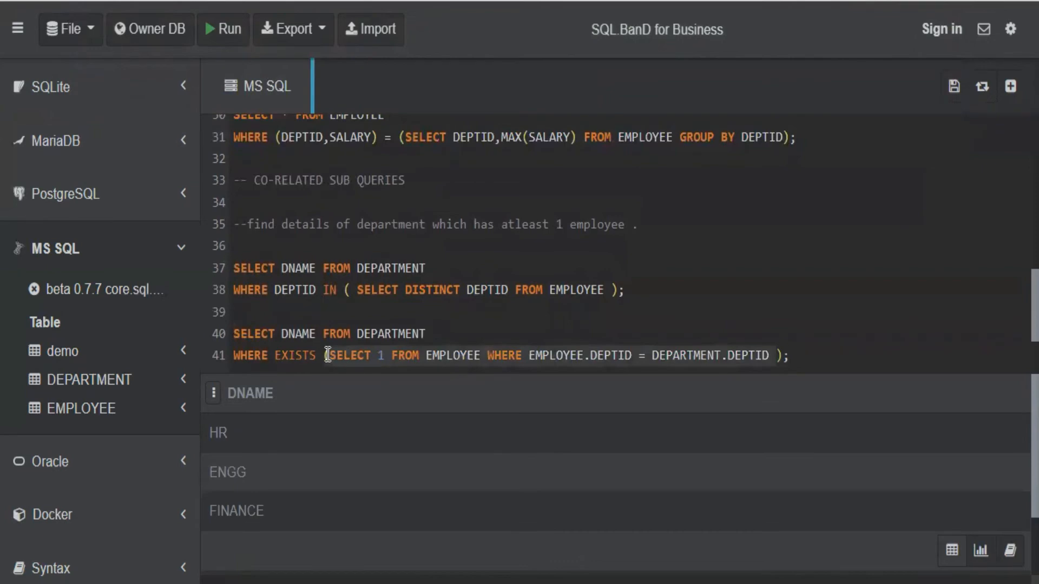
mouse_move(391, 364)
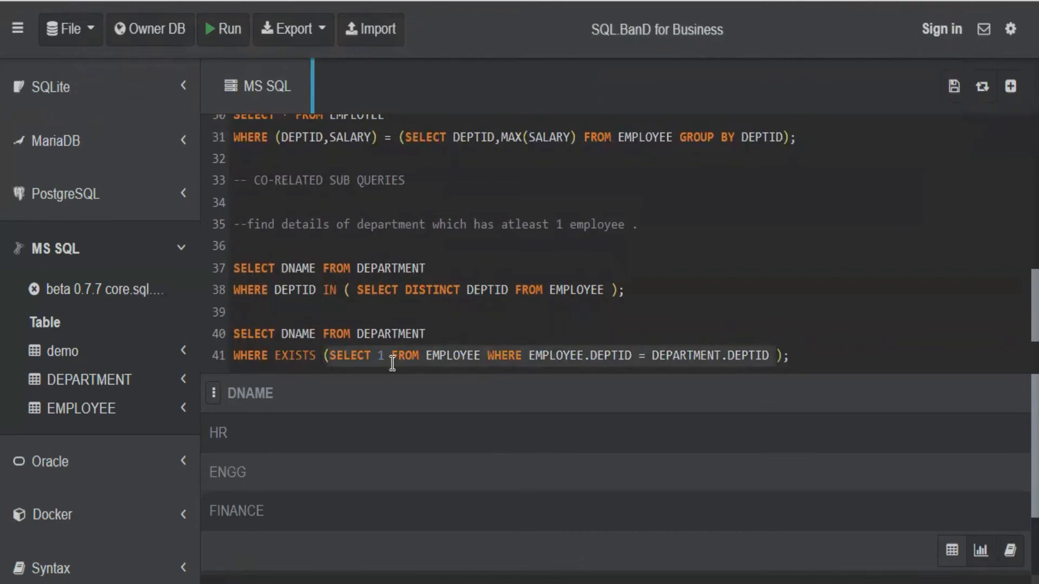
click(223, 28)
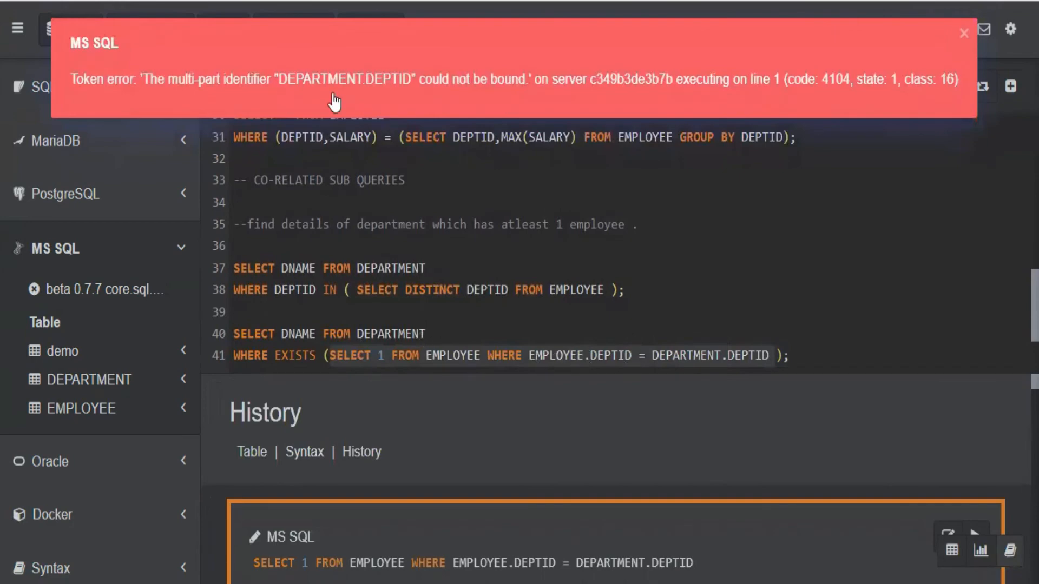
mouse_move(314, 91)
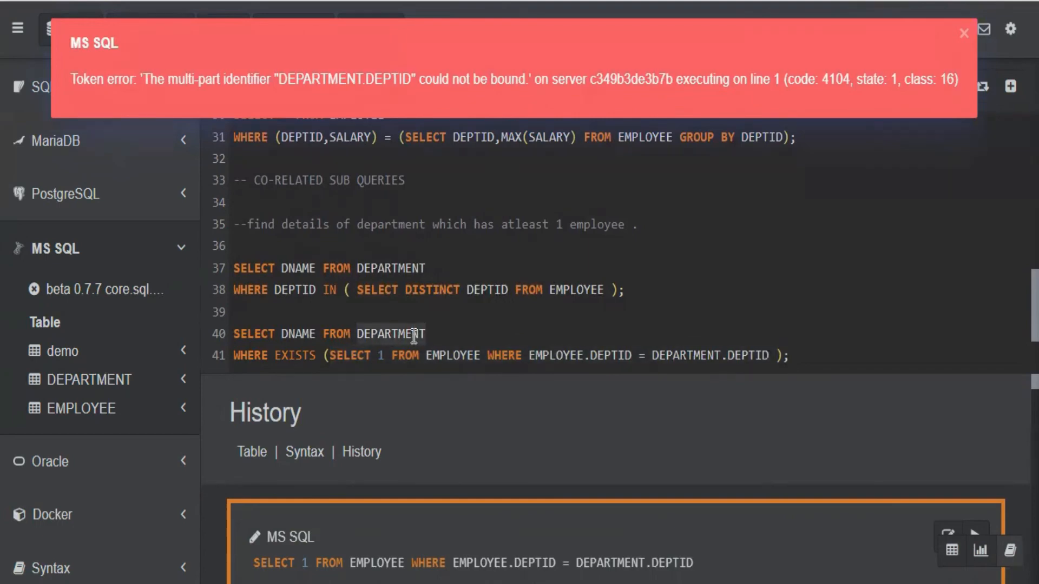
click(964, 33)
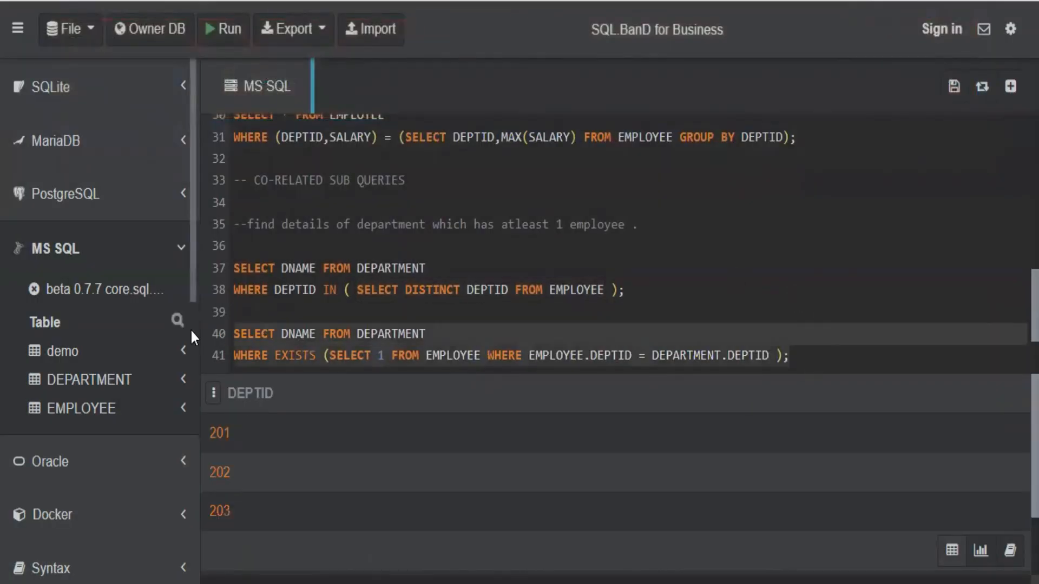
Step: Run the IN-subquery version on lines 37–38, returning HR, ENGG and FINANCE
click(223, 29)
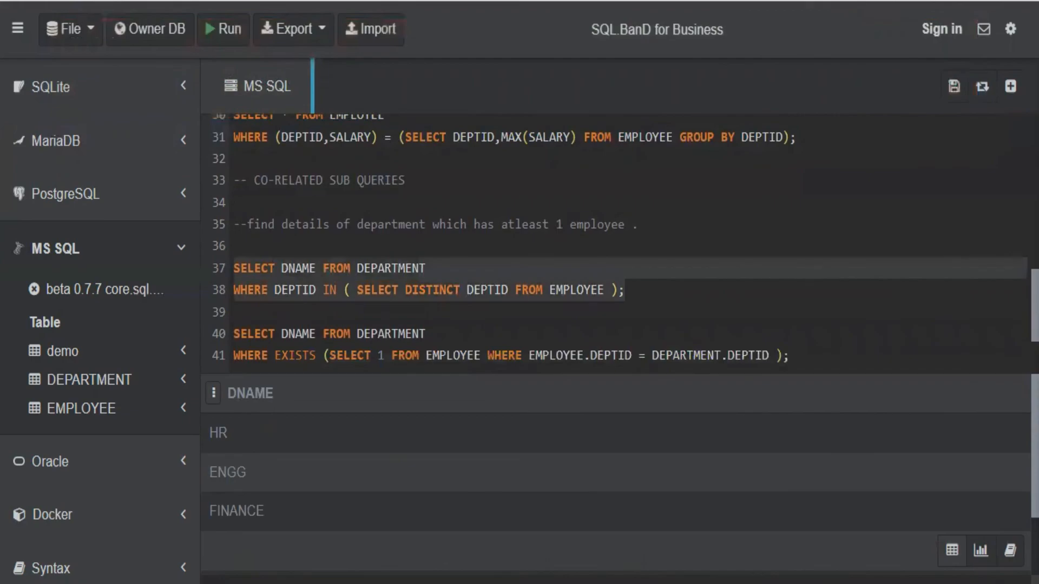
mouse_move(317, 495)
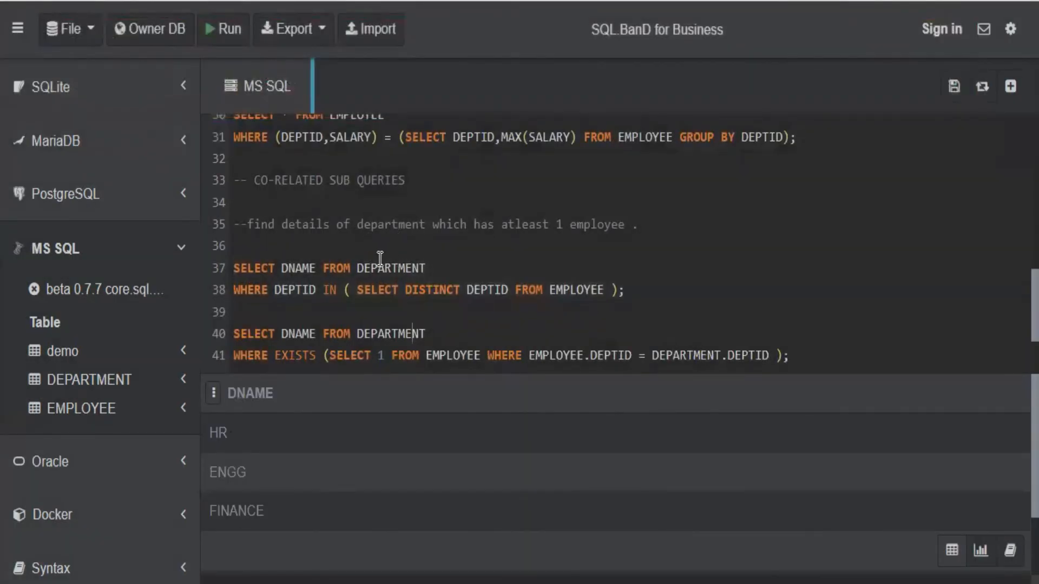
mouse_move(377, 244)
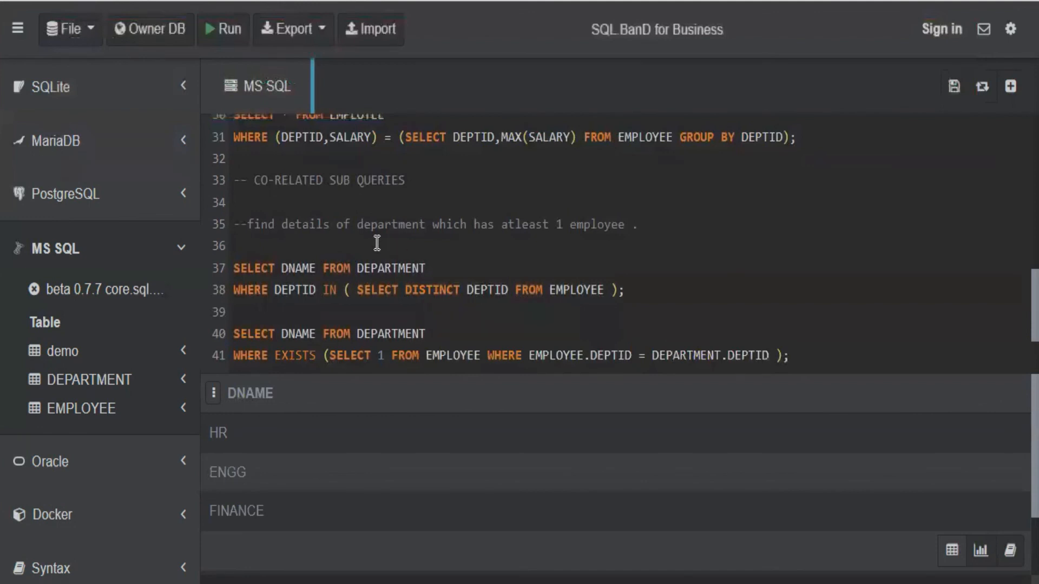
mouse_move(436, 250)
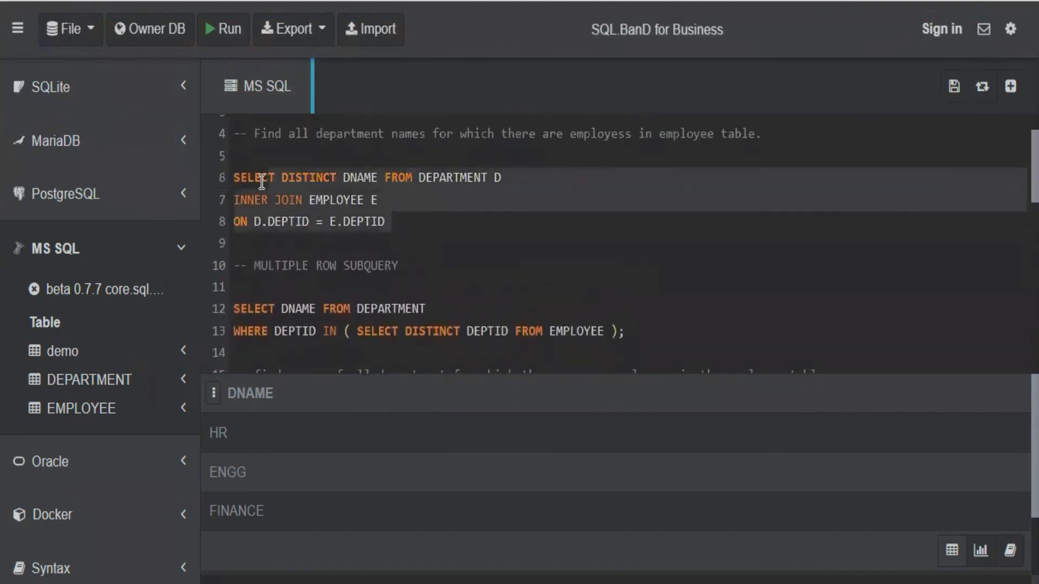
Step: Place the INNER JOIN query at line 36 above the subquery versions and select all three queries together
scroll(down, 3)
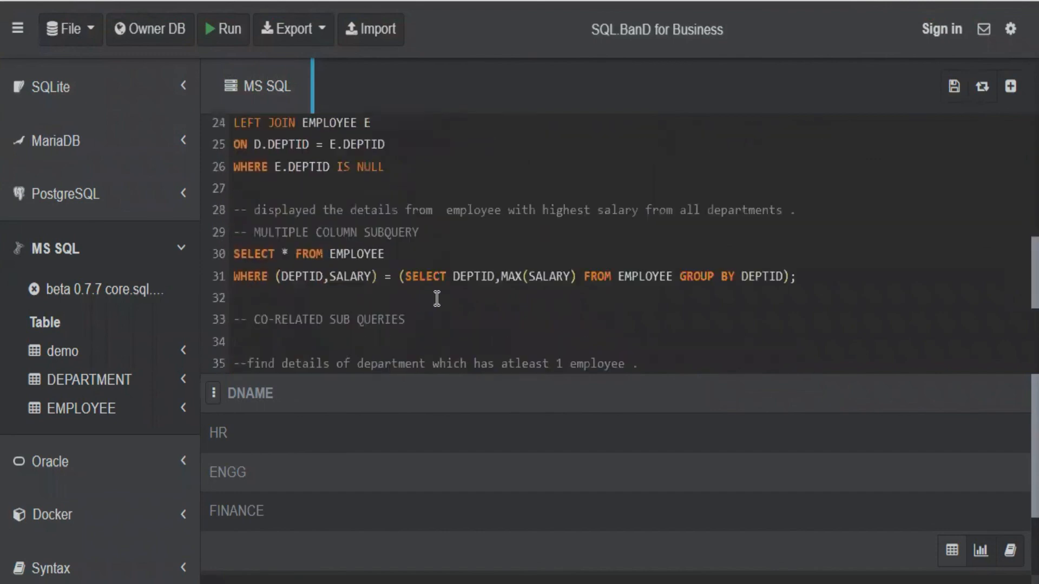
scroll(down, 3)
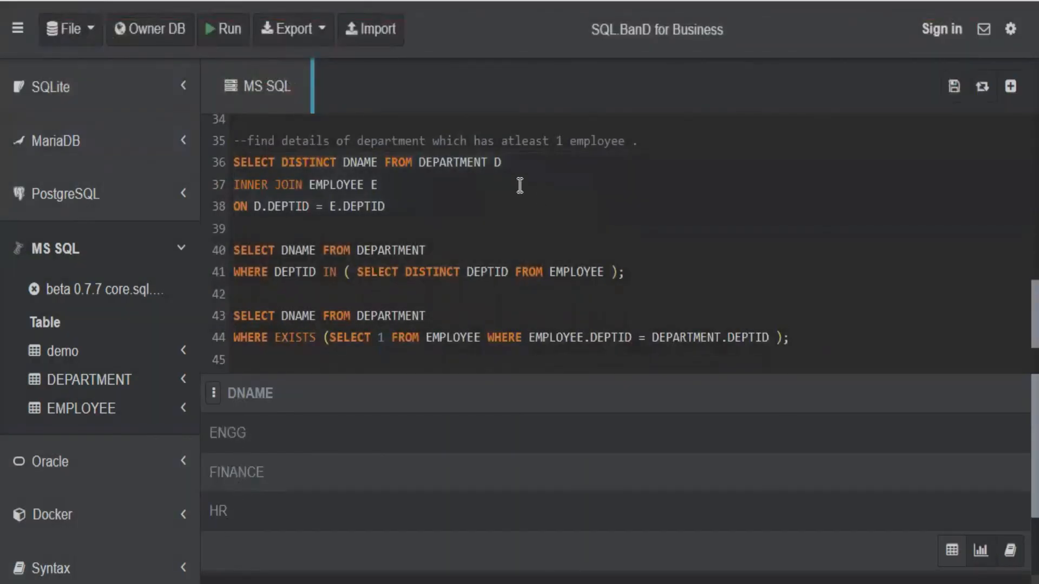
drag(234, 140, 639, 141)
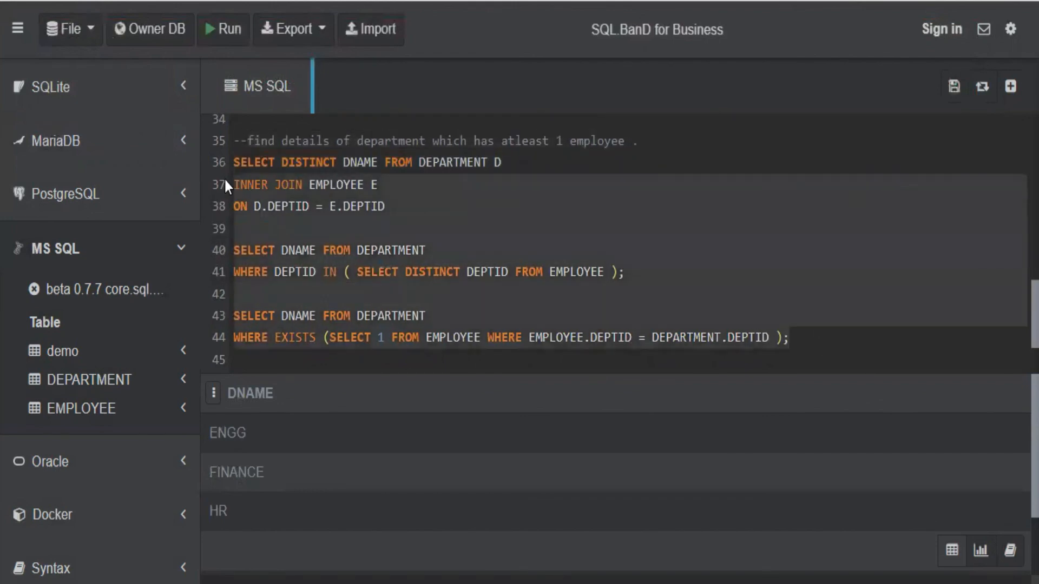
click(509, 162)
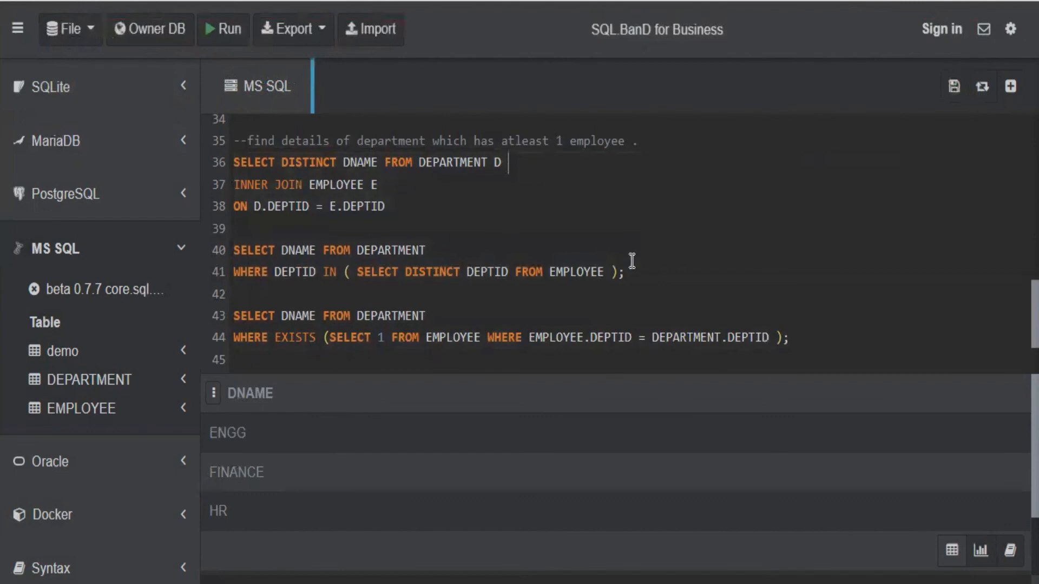